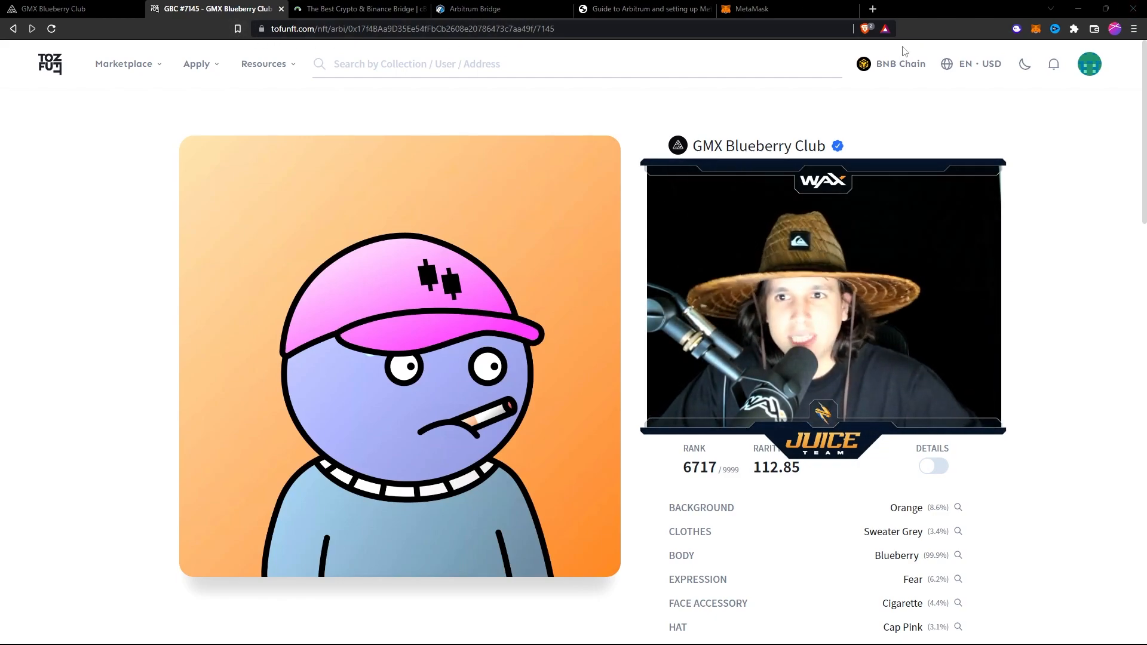
{"action": "mouse_move", "coordinate": [535, 244]}
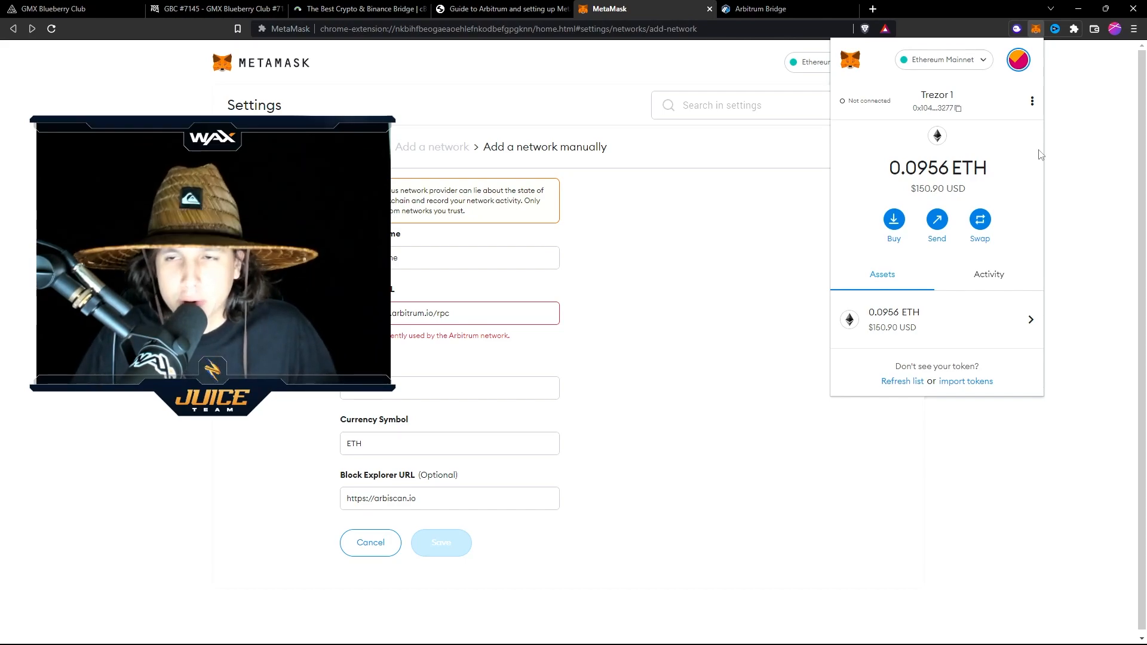
{"action": "mouse_move", "coordinate": [1029, 94]}
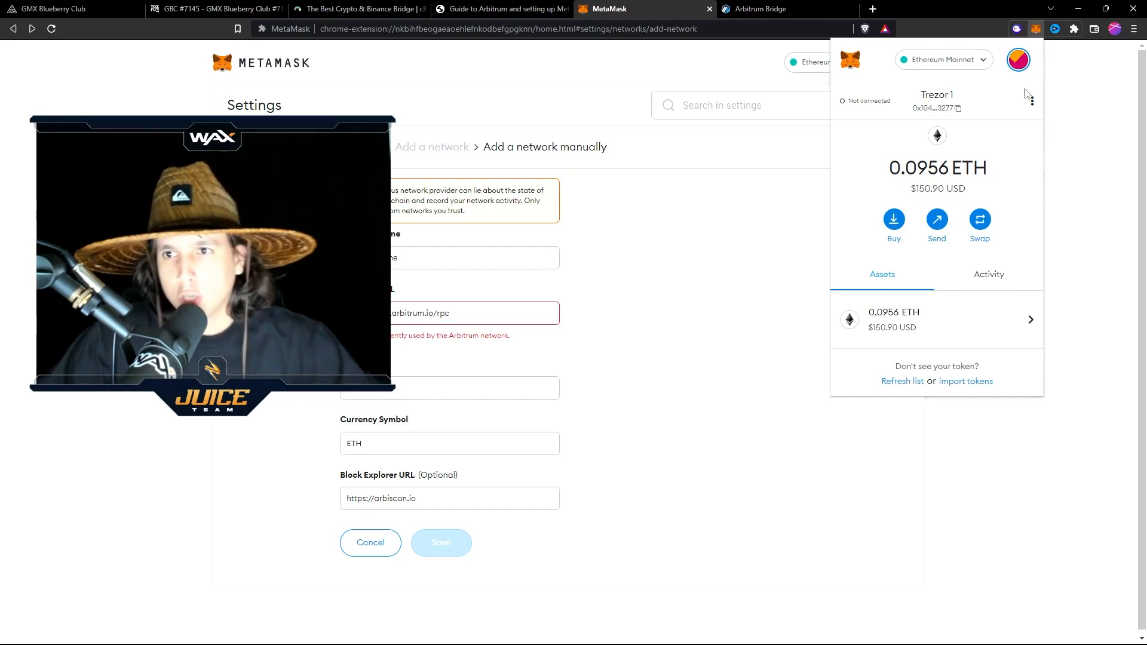
- Confirm Arbitrum appears in MetaMask's network list, then close the popup
{"action": "left_click", "coordinate": [942, 59]}
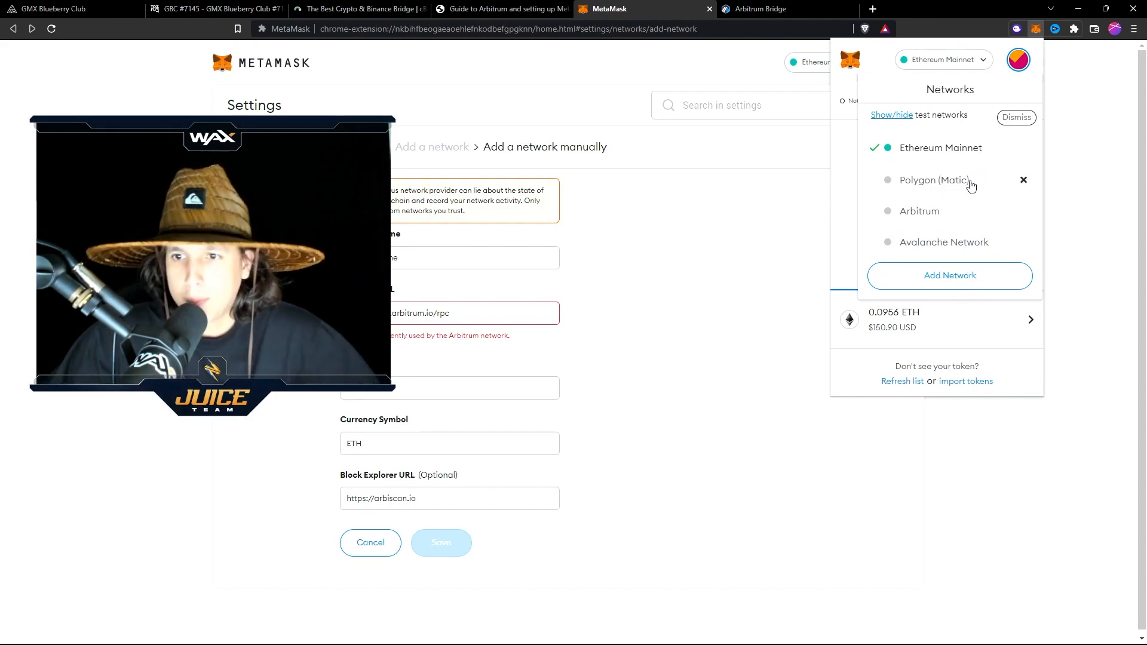
{"action": "mouse_move", "coordinate": [964, 224]}
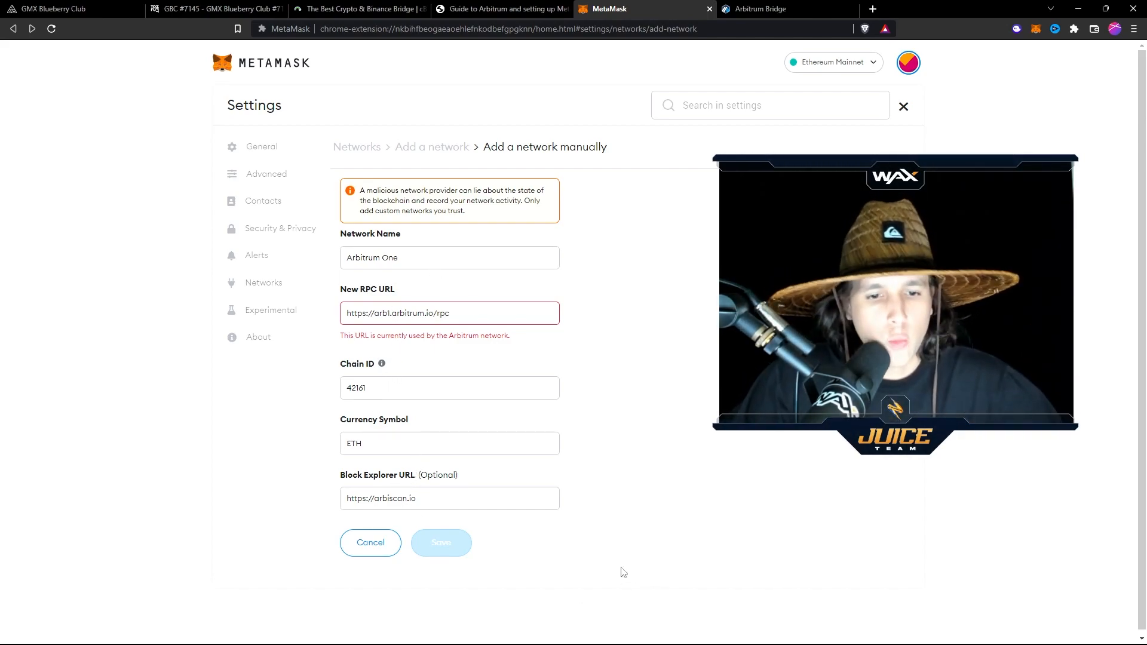
{"action": "left_click", "coordinate": [501, 9]}
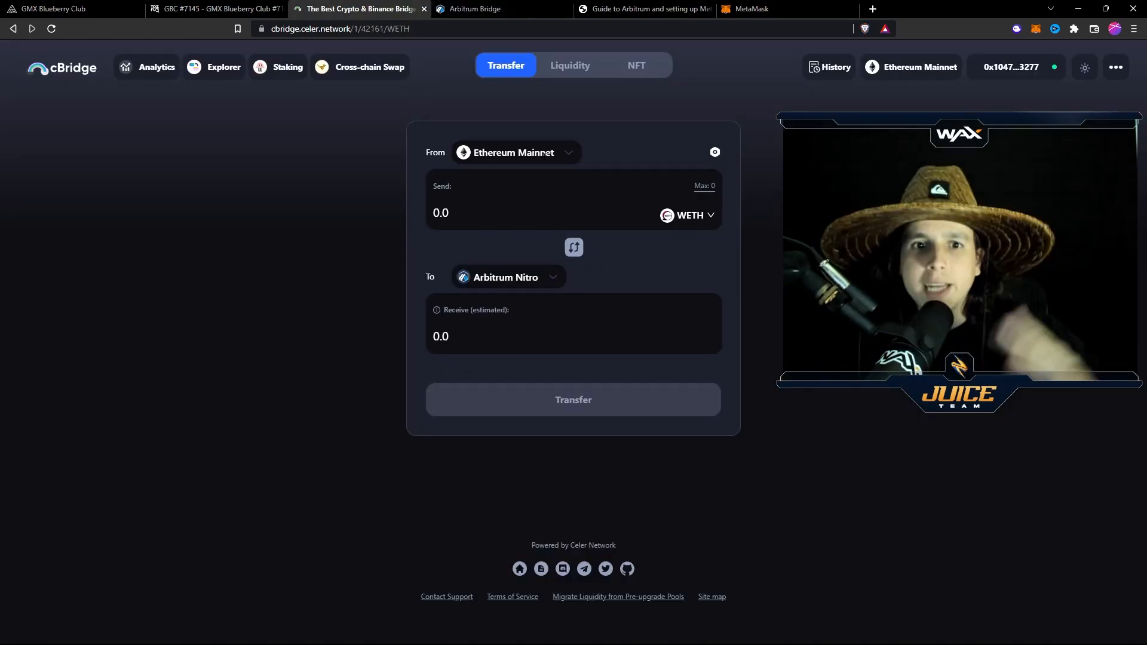
- Bridge the full 0.4625 WETH from Polygon to Arbitrum Nitro and confirm the transfer
{"action": "left_click", "coordinate": [514, 153]}
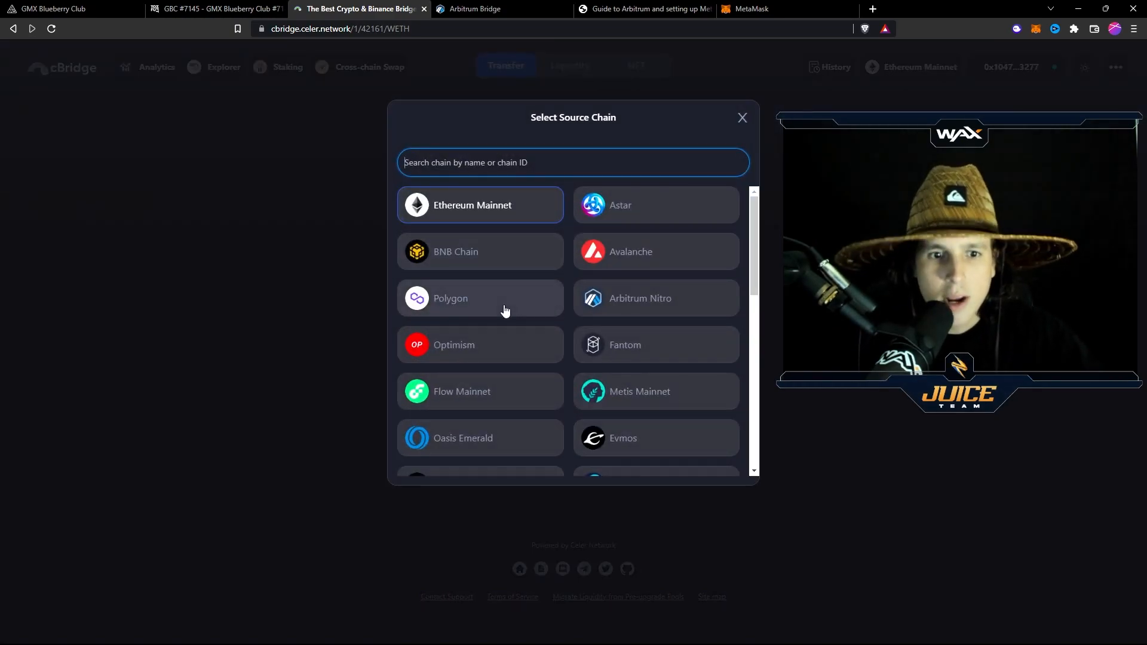
{"action": "left_click", "coordinate": [479, 297]}
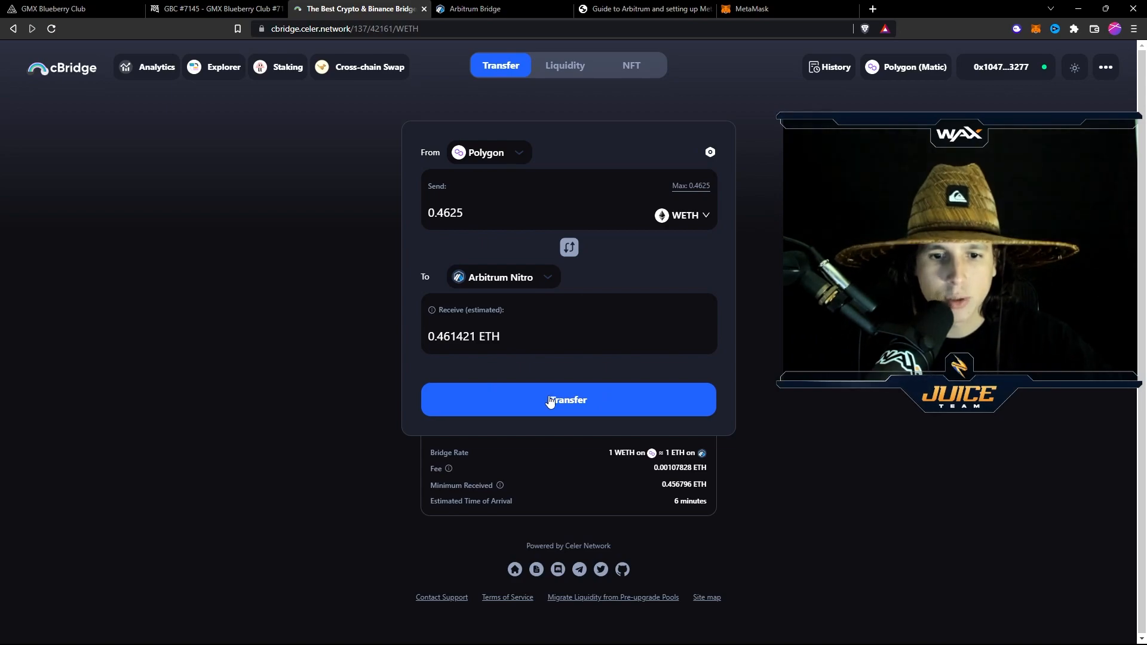
{"action": "left_click", "coordinate": [567, 399]}
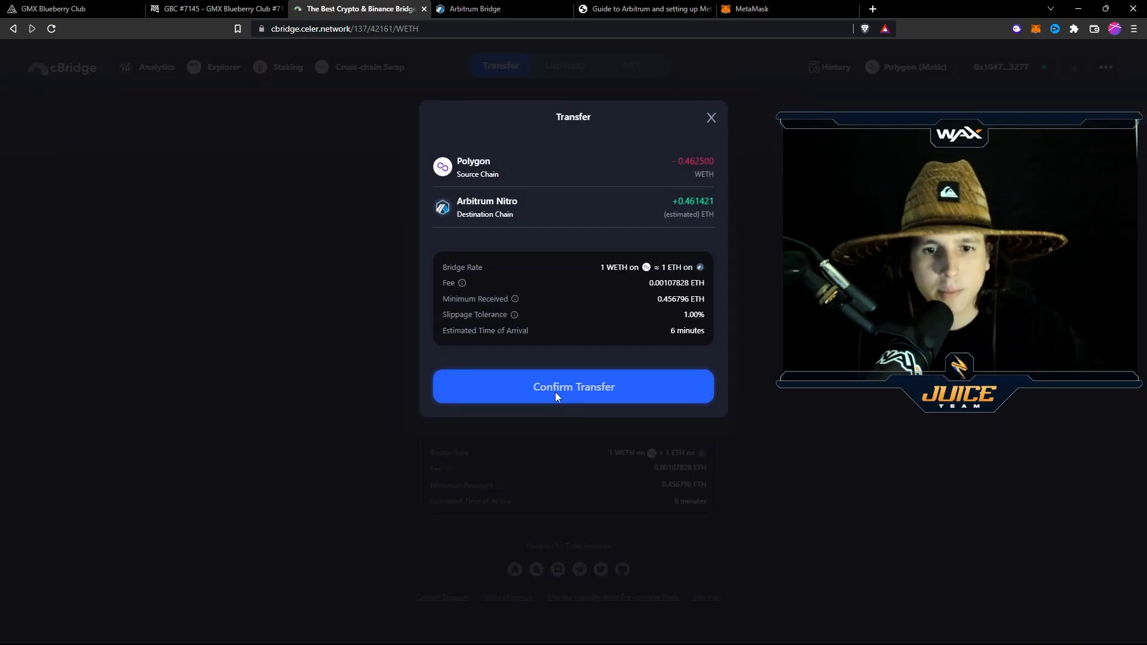
{"action": "left_click", "coordinate": [212, 9]}
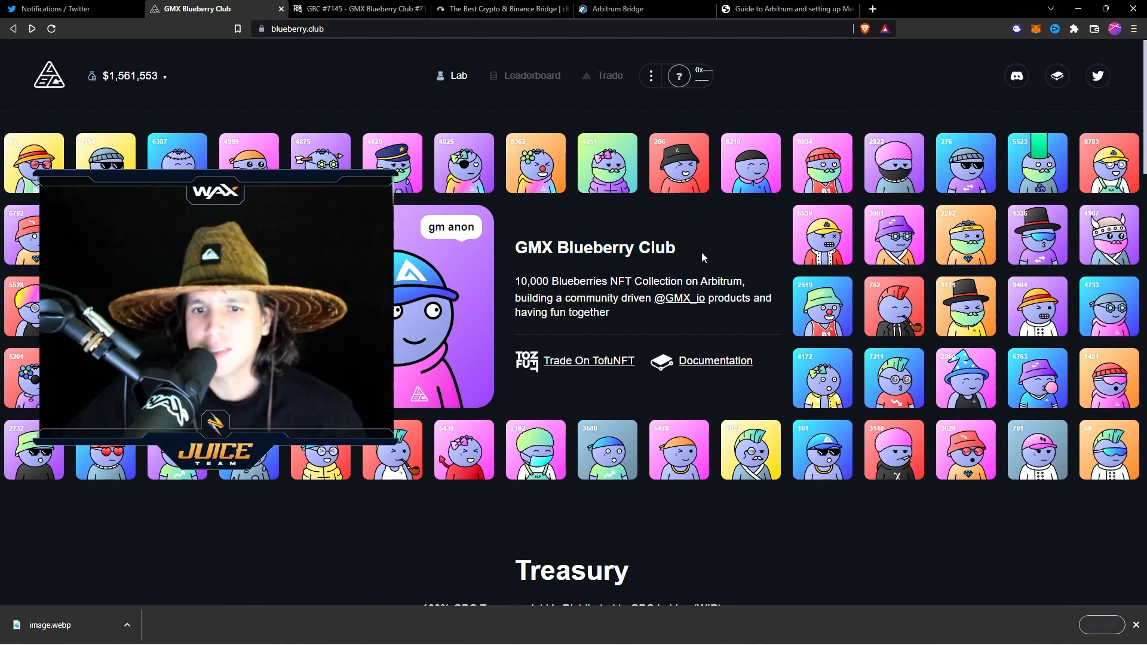
{"action": "scroll", "scroll_direction": "down", "scroll_amount": 3}
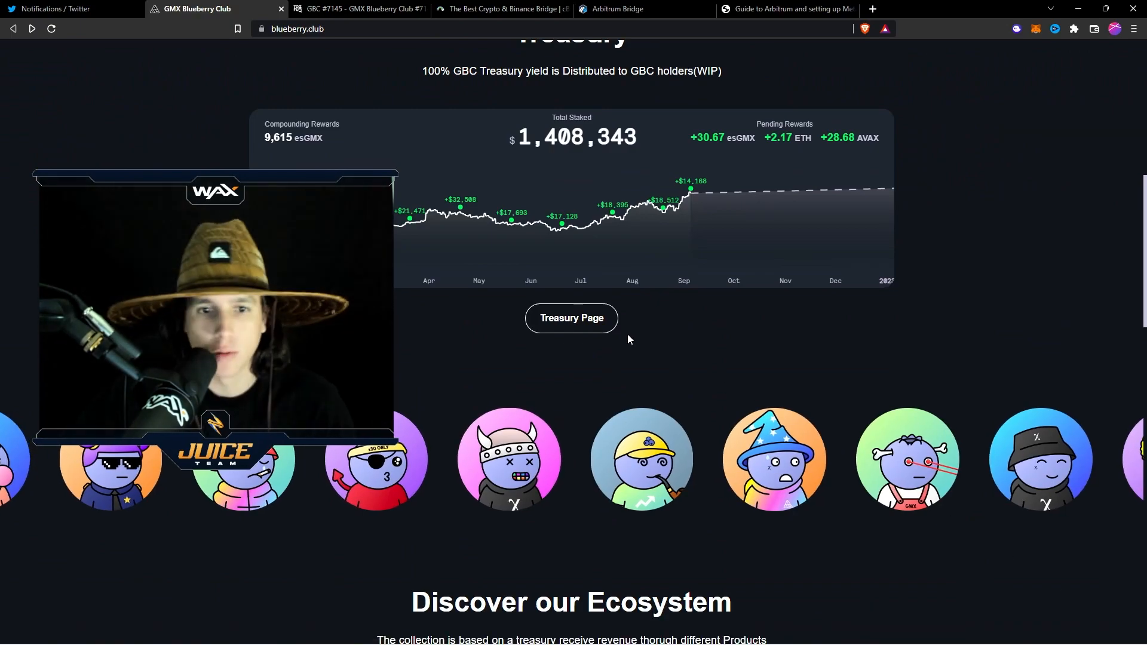
{"action": "scroll", "scroll_direction": "down", "scroll_amount": 3}
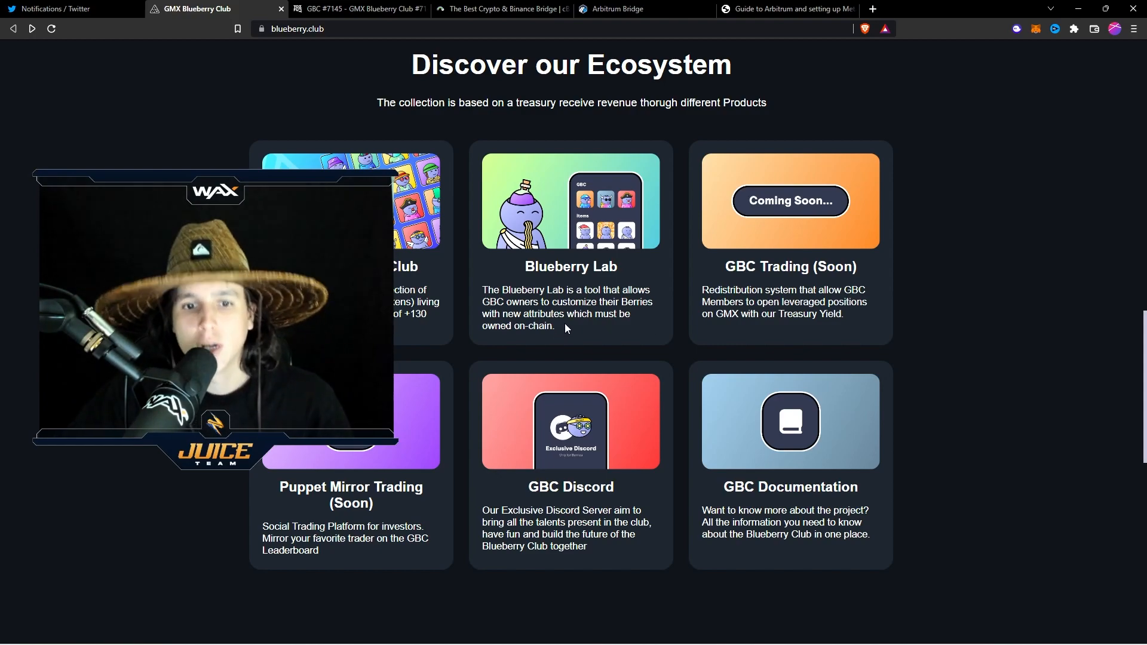
{"action": "mouse_move", "coordinate": [604, 354]}
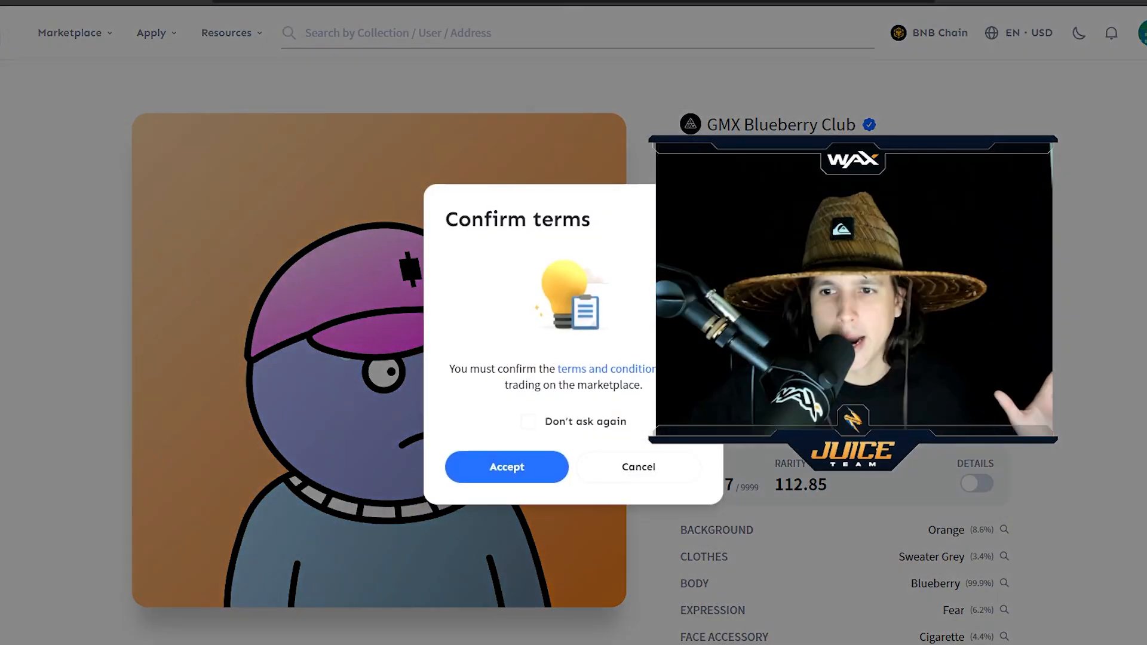
- Accept TofuNFT's trading terms in the Confirm terms dialog
{"action": "left_click", "coordinate": [506, 467]}
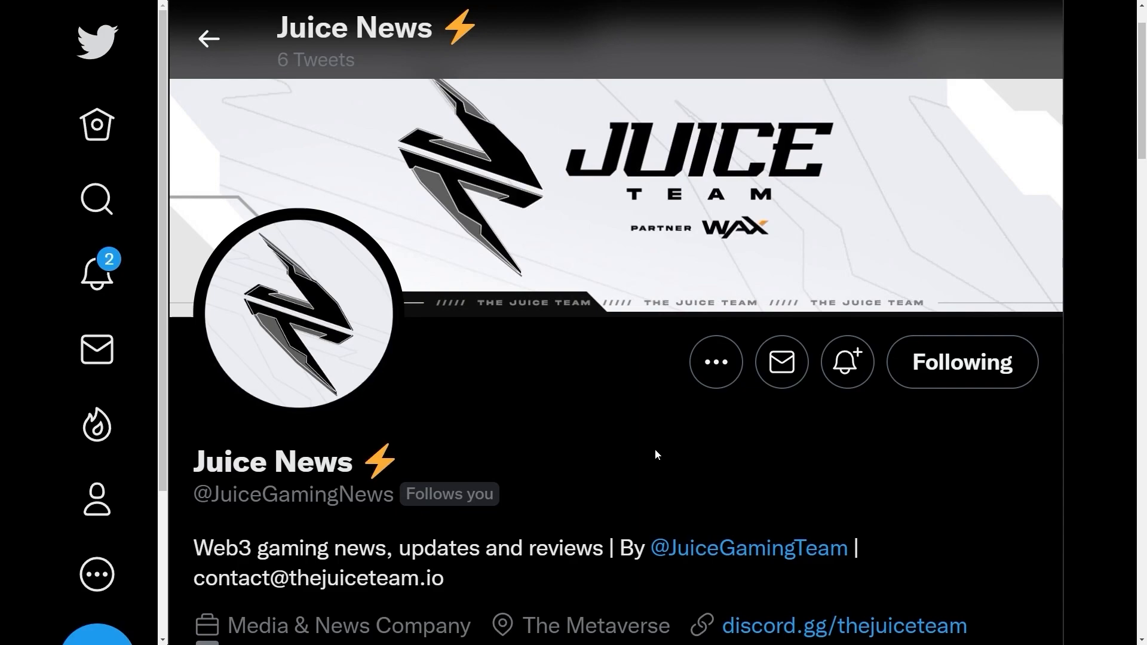
{"action": "double_click", "coordinate": [302, 495]}
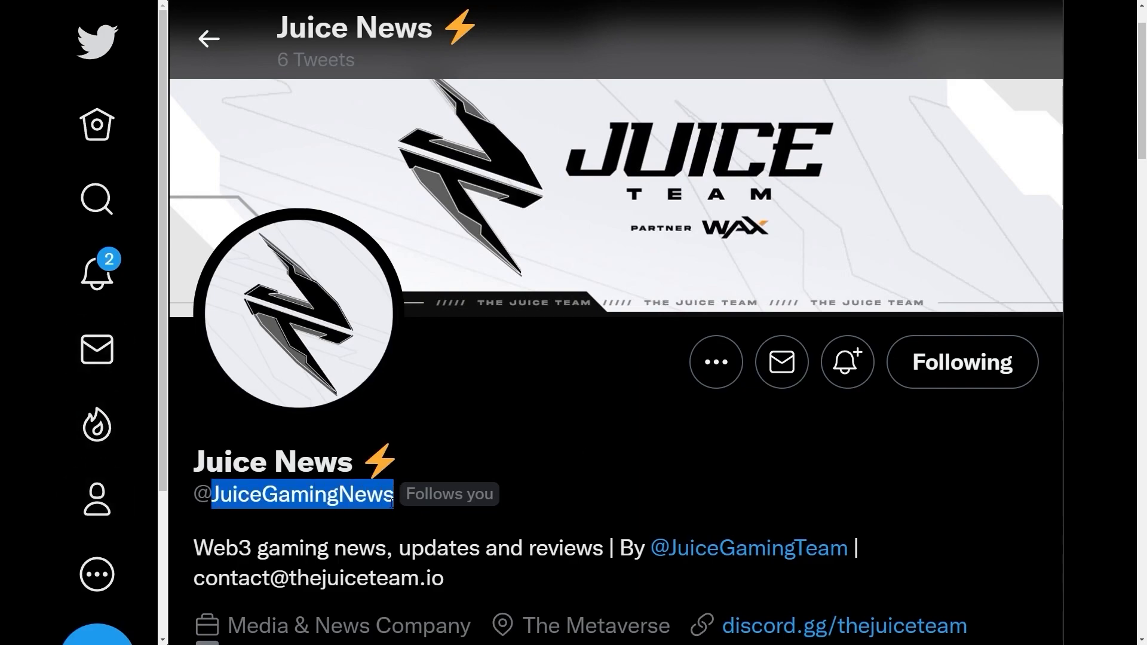